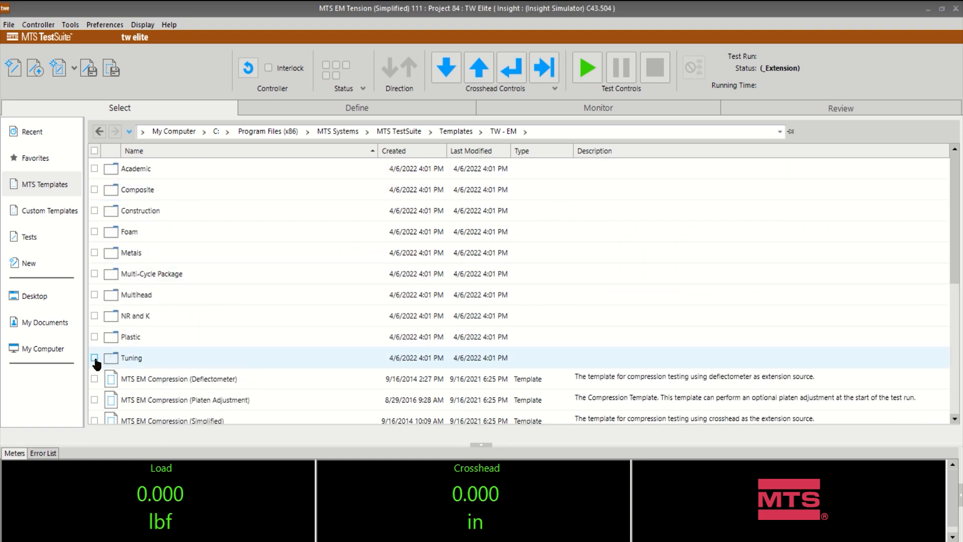
# Step: Open the Metals folder and load the ASTM E8 Metals Tension template
pyautogui.doubleClick(131, 252)
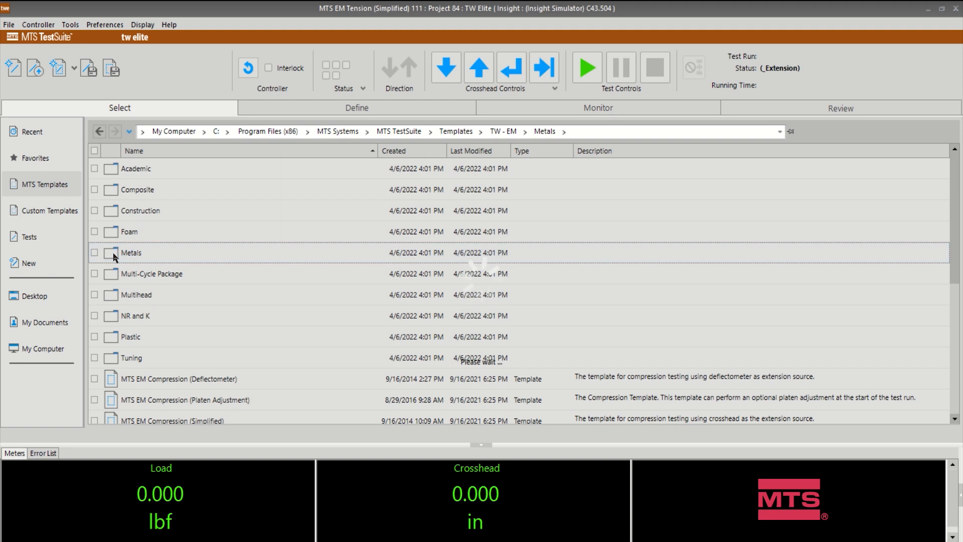
pyautogui.doubleClick(130, 252)
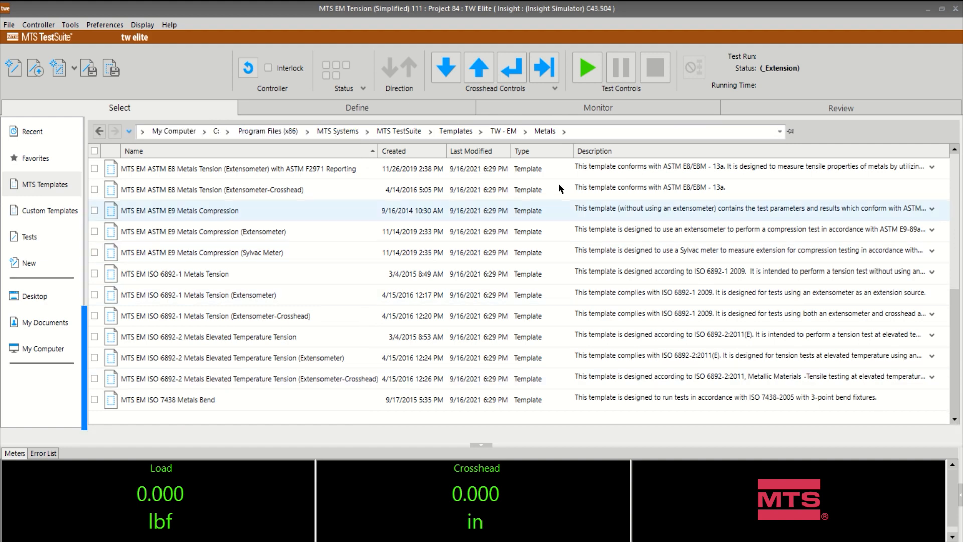
pyautogui.doubleClick(210, 169)
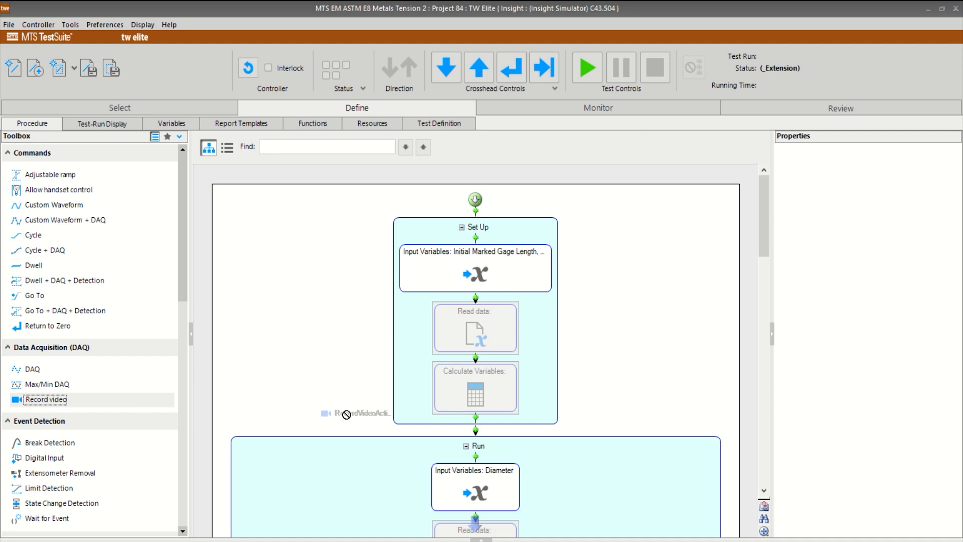
# Step: Place a Record video step at the top of Run and scroll through the procedure
pyautogui.moveTo(45, 399); pyautogui.dragTo(475, 486)
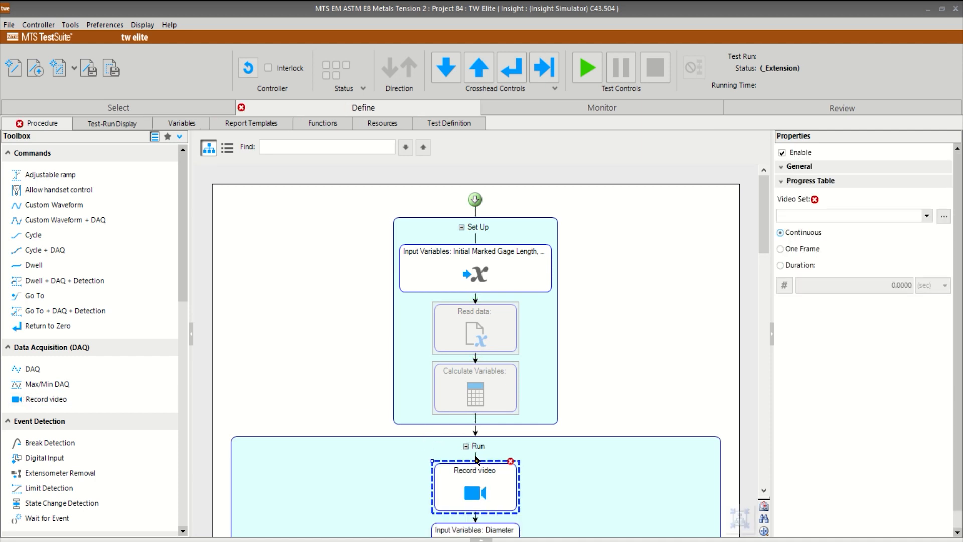
pyautogui.scroll(-3)
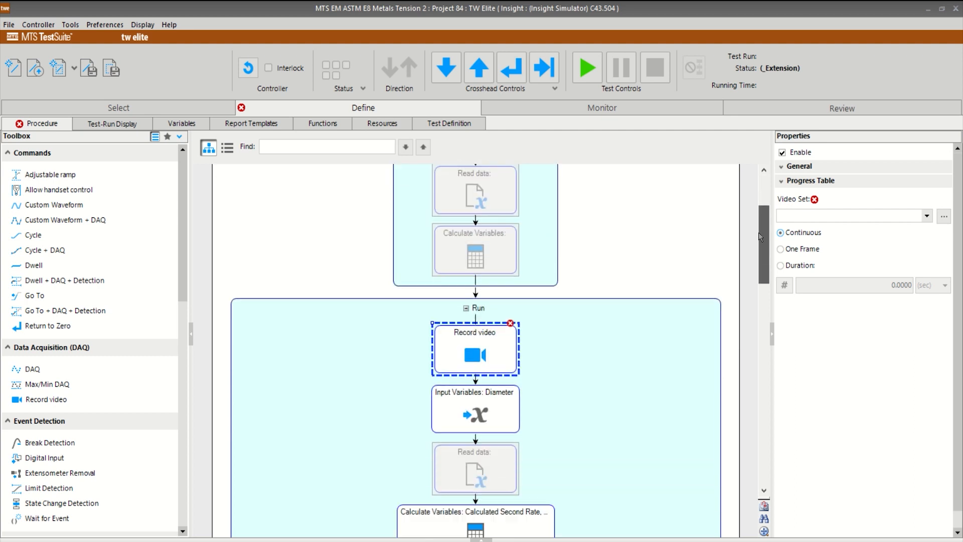
pyautogui.scroll(-3)
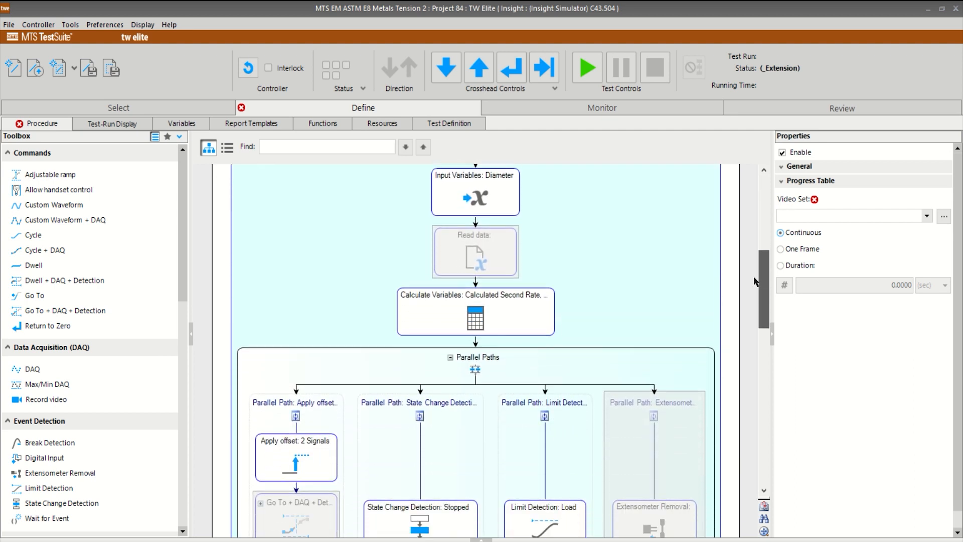
pyautogui.scroll(-3)
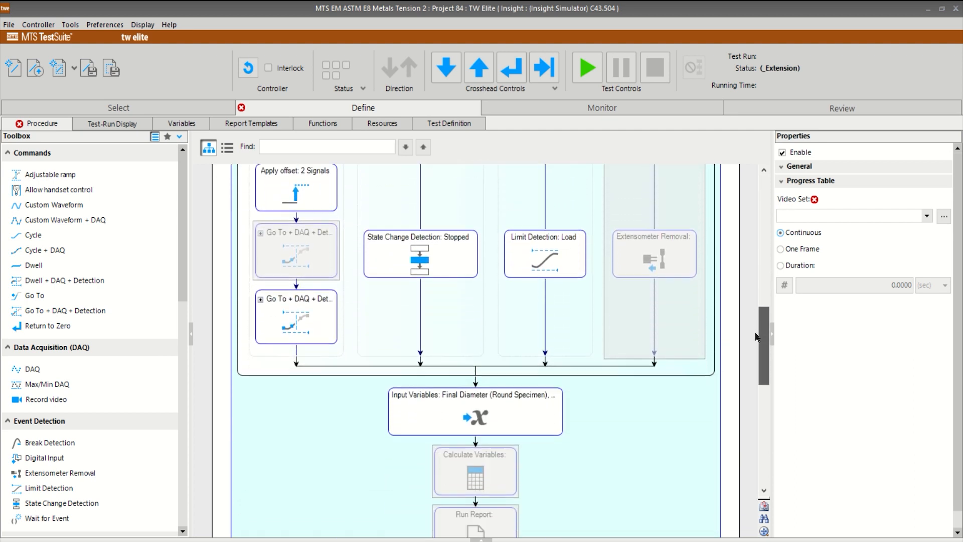
pyautogui.scroll(-3)
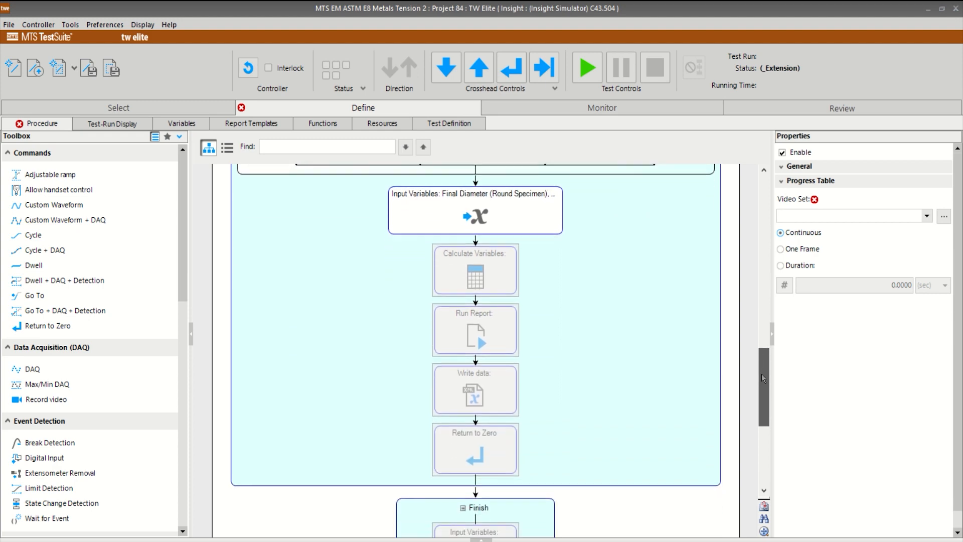
pyautogui.scroll(-3)
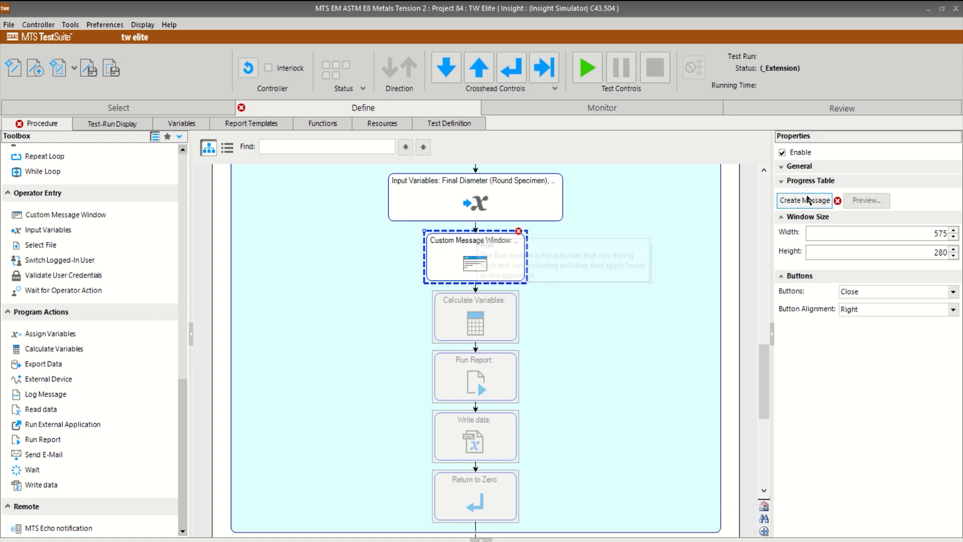
# Step: Open the message editor and begin typing the message text 'Test c'
pyautogui.click(803, 200)
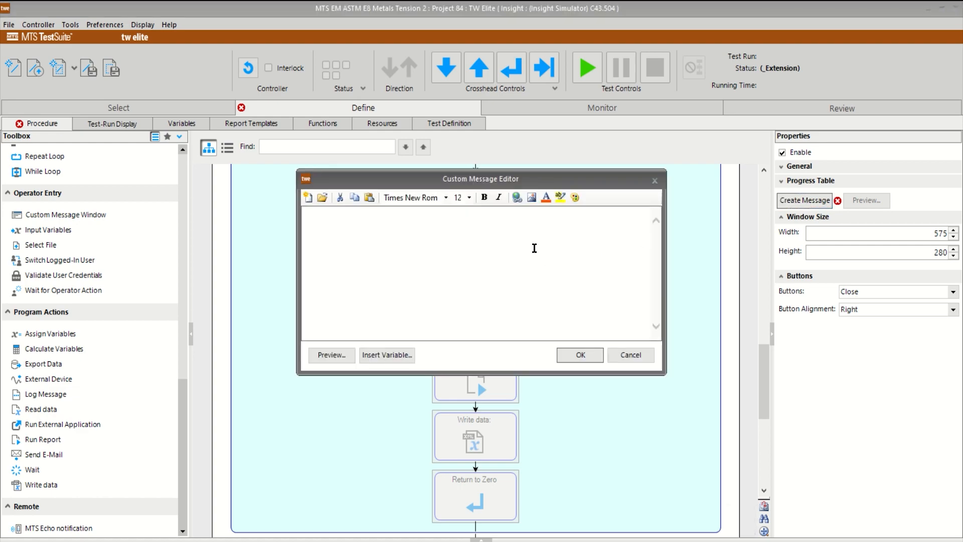
pyautogui.write('Test c')
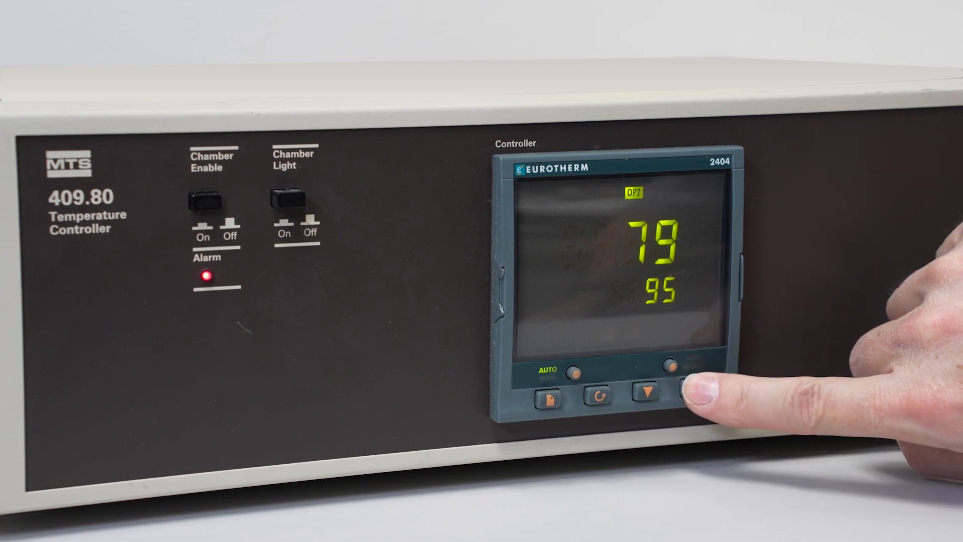
pyautogui.click(682, 391)
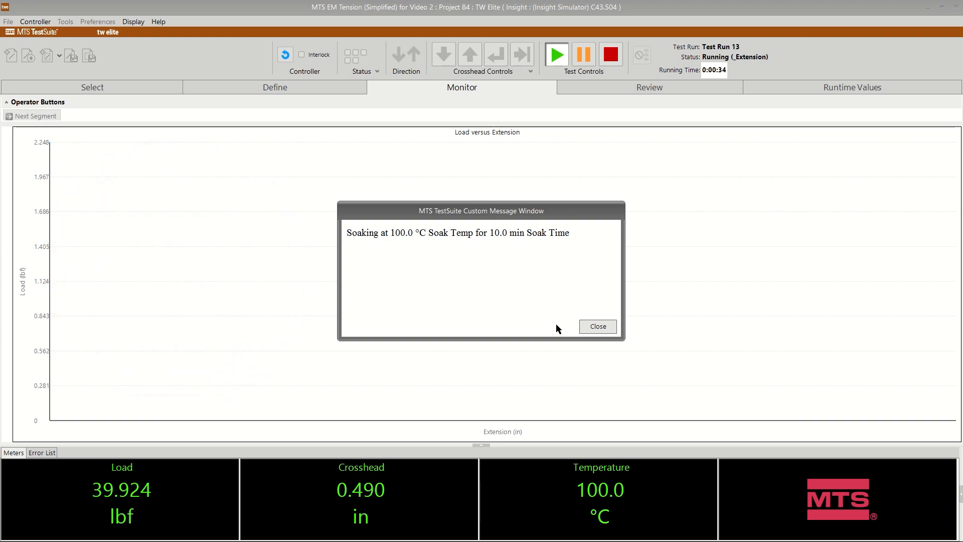
# Step: Close the soaking-temperature Custom Message Window during the test run
pyautogui.click(596, 326)
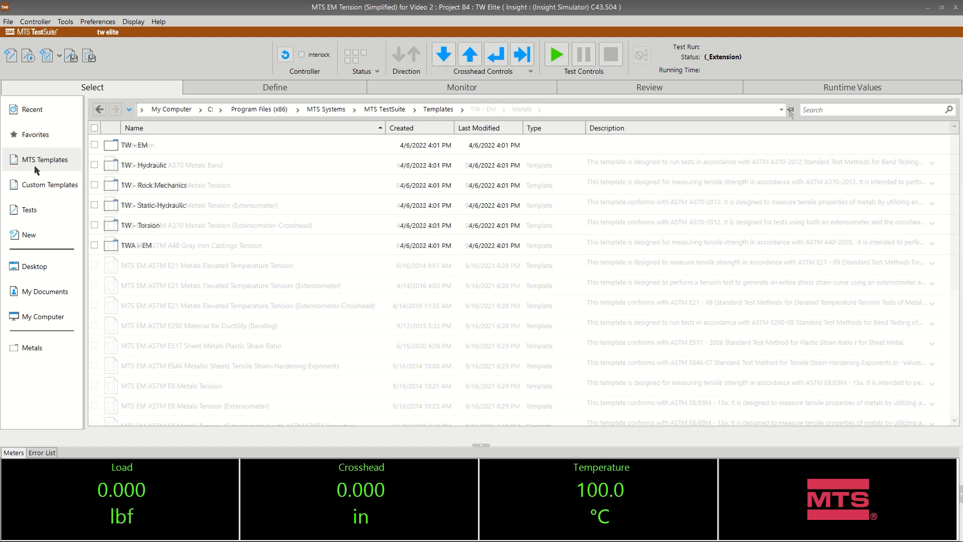
# Step: Show the built-in MTS Templates and open the Metals templates folder
pyautogui.click(31, 348)
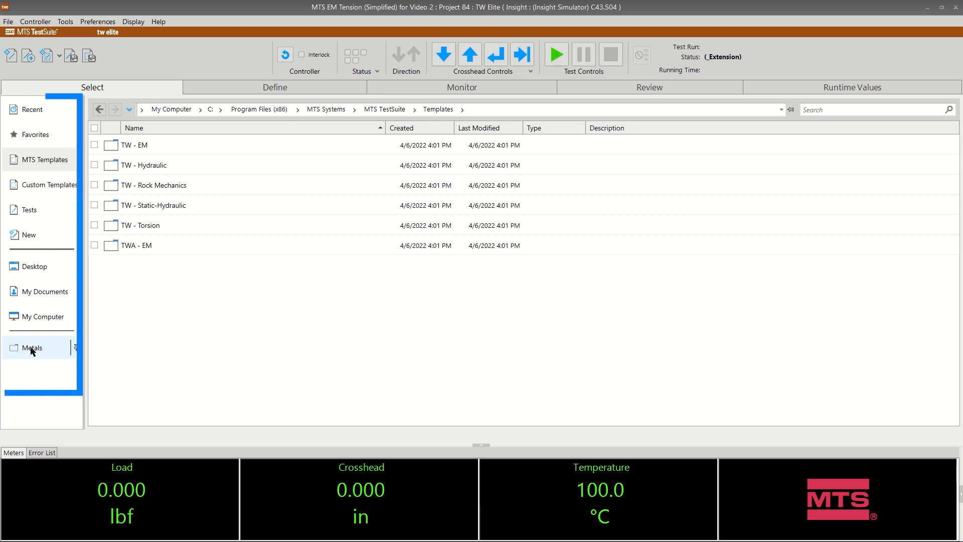
pyautogui.click(32, 348)
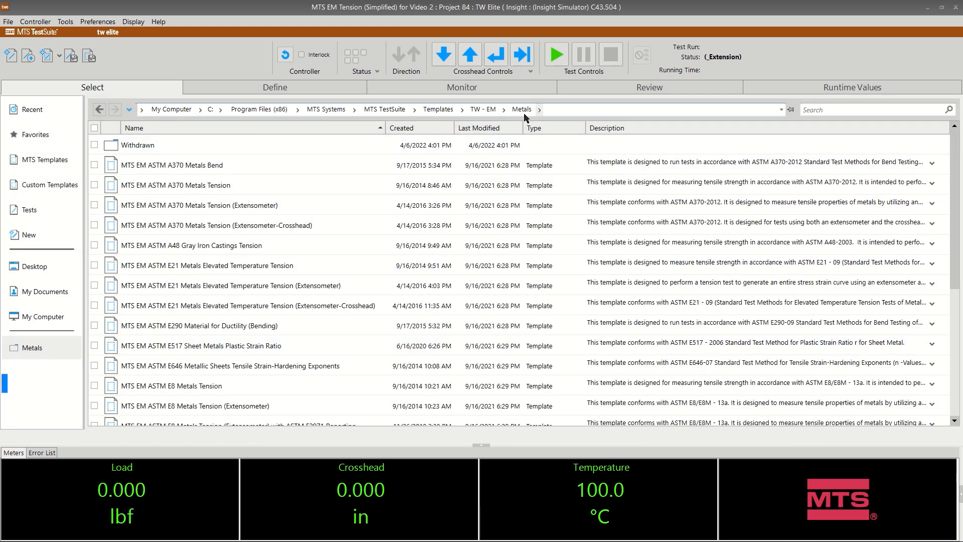
pyautogui.click(461, 87)
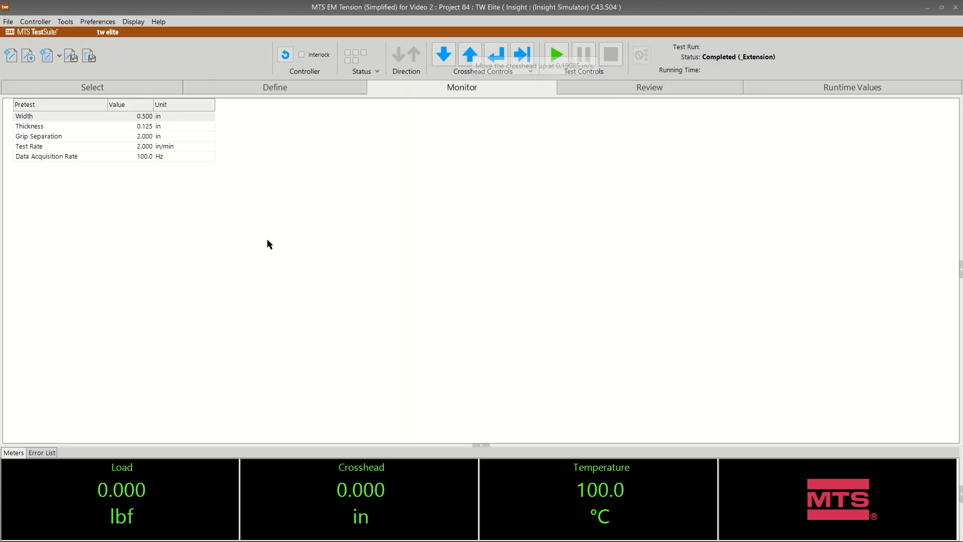
pyautogui.moveTo(453, 282)
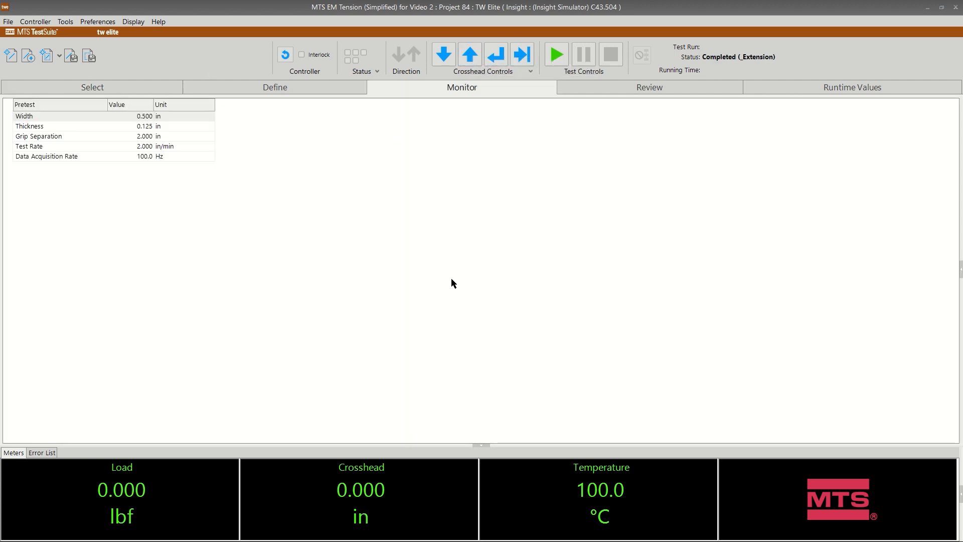
pyautogui.moveTo(555, 53)
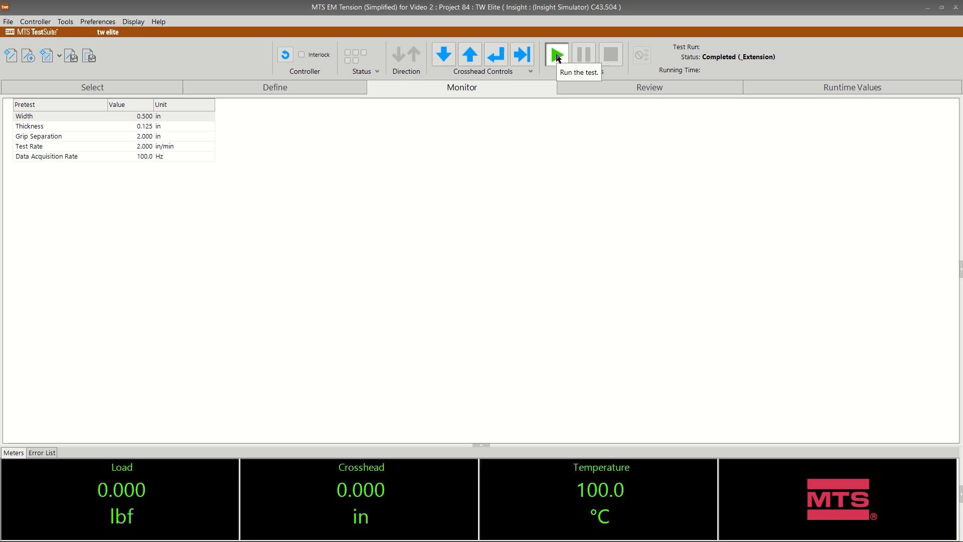
# Step: Run a new test and play the Show Me video on mounting the specimen
pyautogui.click(555, 53)
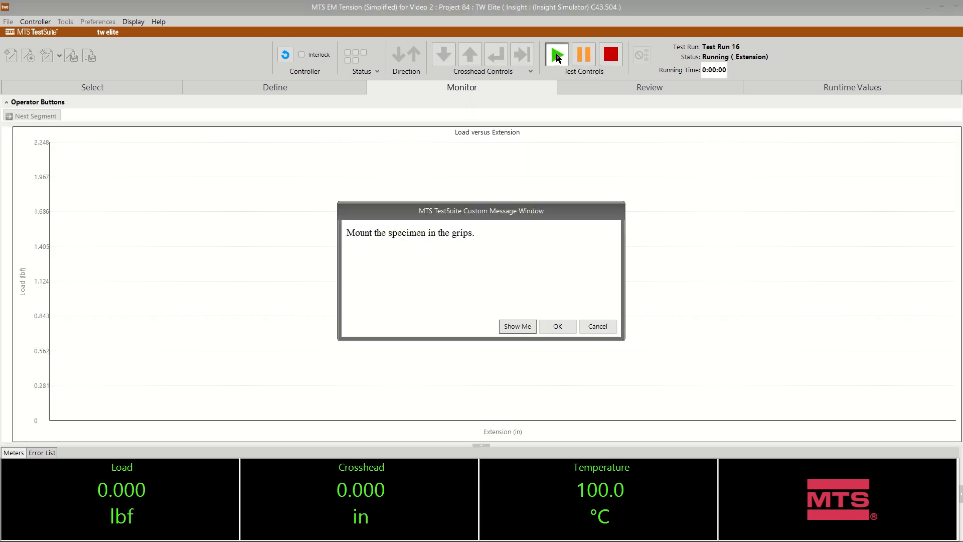
pyautogui.click(517, 326)
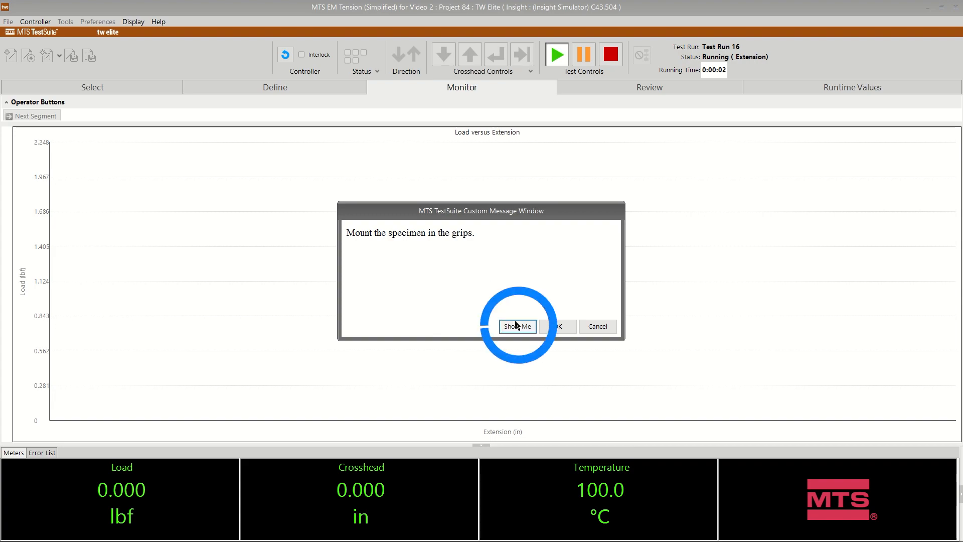
pyautogui.click(517, 326)
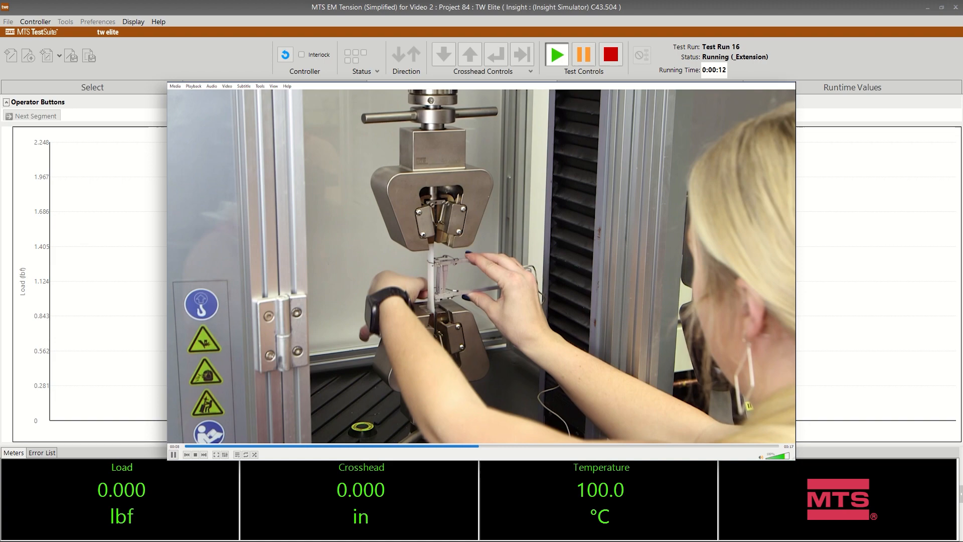
pyautogui.click(356, 108)
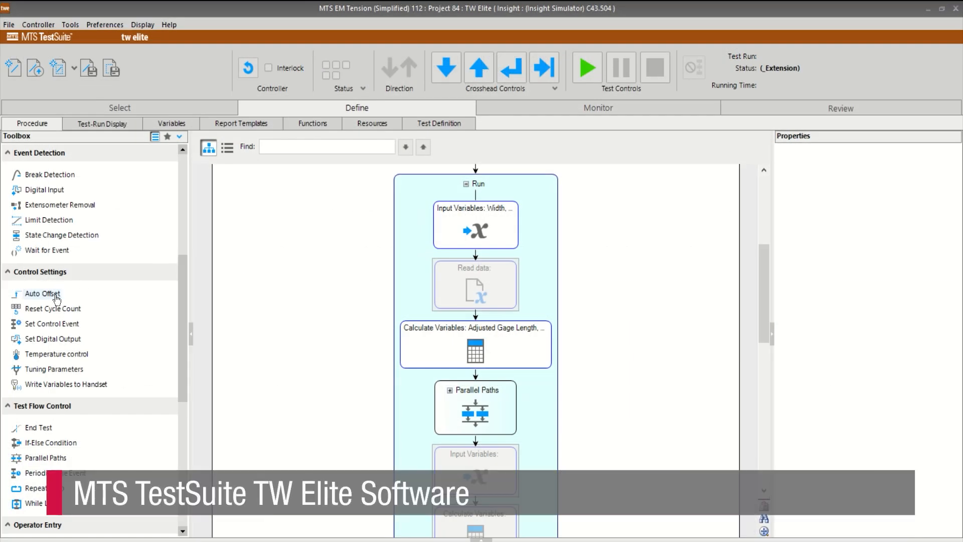
pyautogui.moveTo(57, 353)
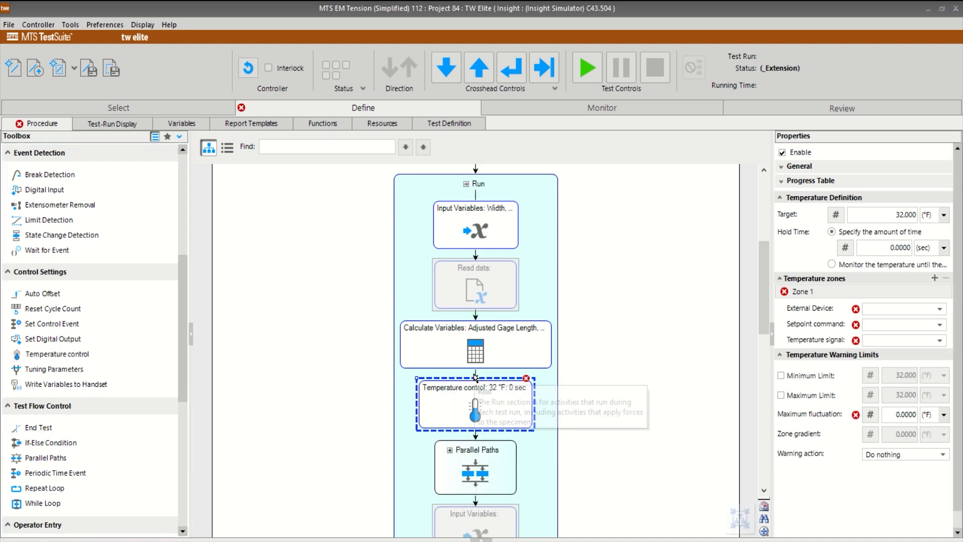
# Step: Select the Temperature control step's Target temperature field in Properties
pyautogui.click(882, 214)
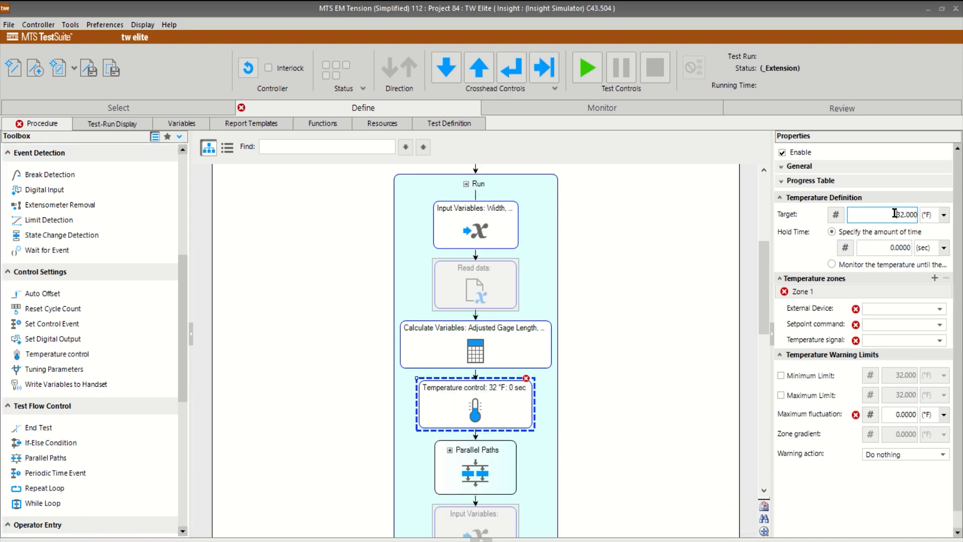